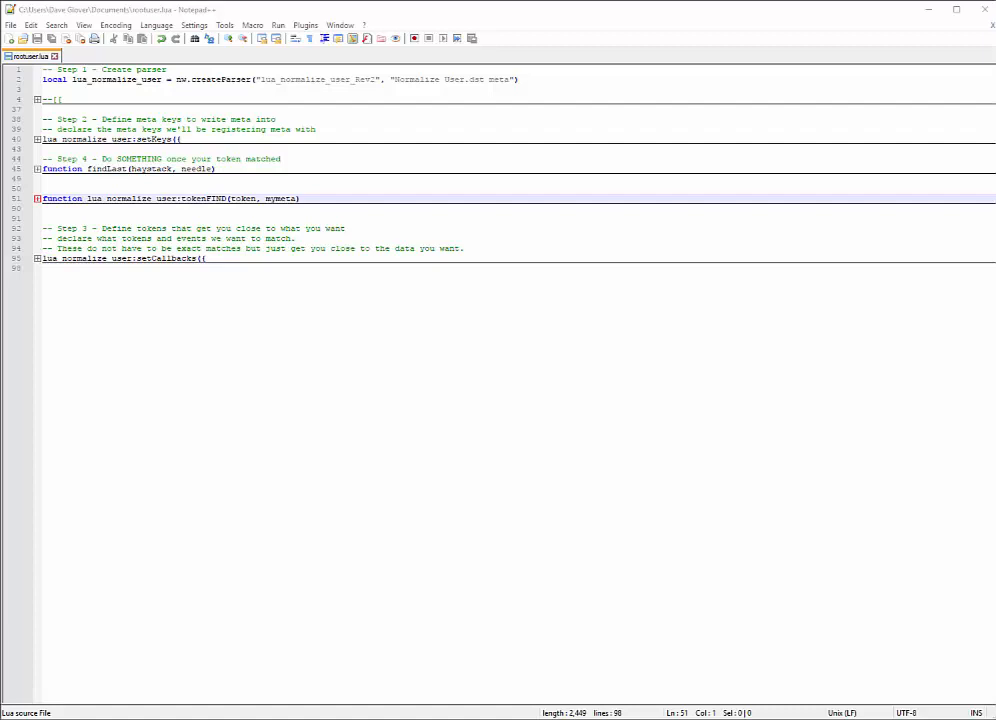
{"action": "mouse_move", "coordinate": [799, 369]}
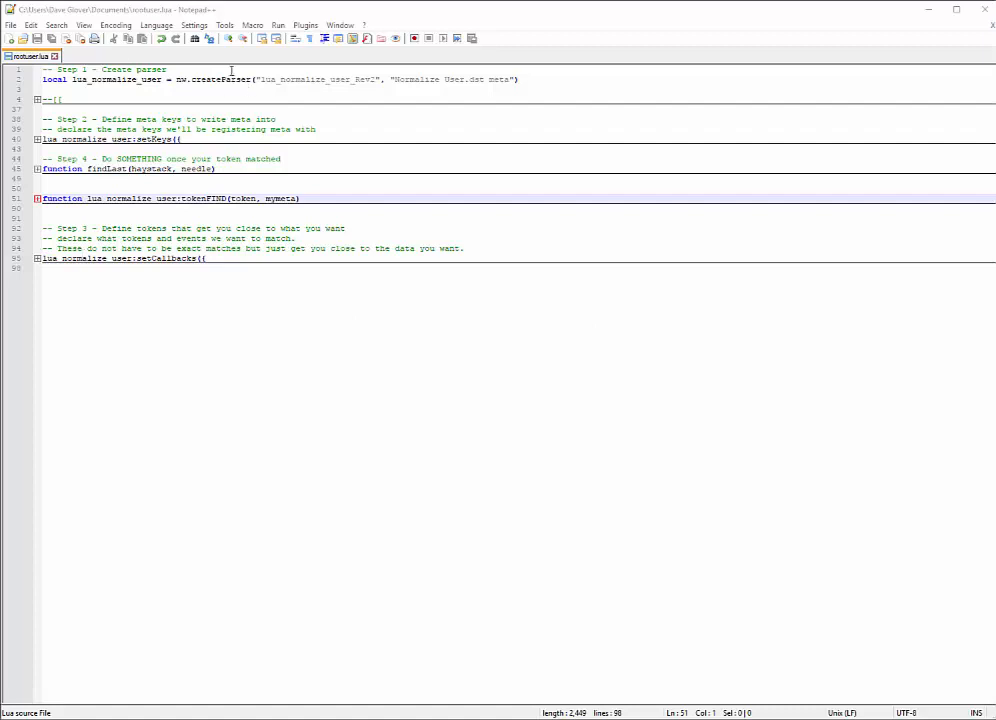
{"action": "mouse_move", "coordinate": [174, 88]}
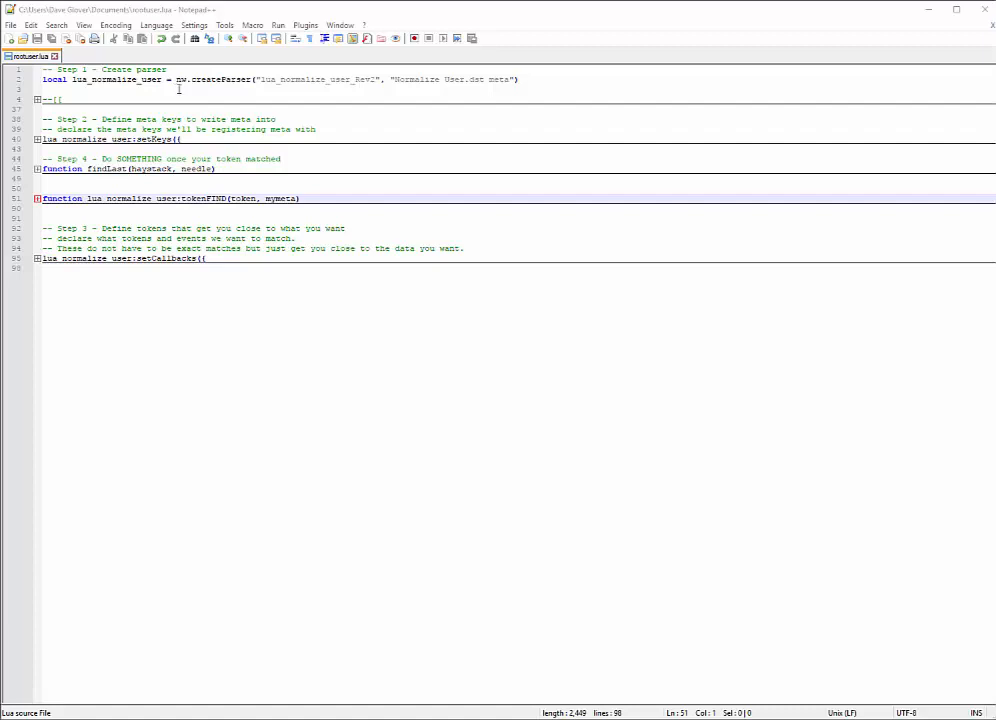
Select the parser name 'lua_normalize_user_Rev2' on line 2 of rootuser.lua.
{"action": "double_click", "coordinate": [283, 79]}
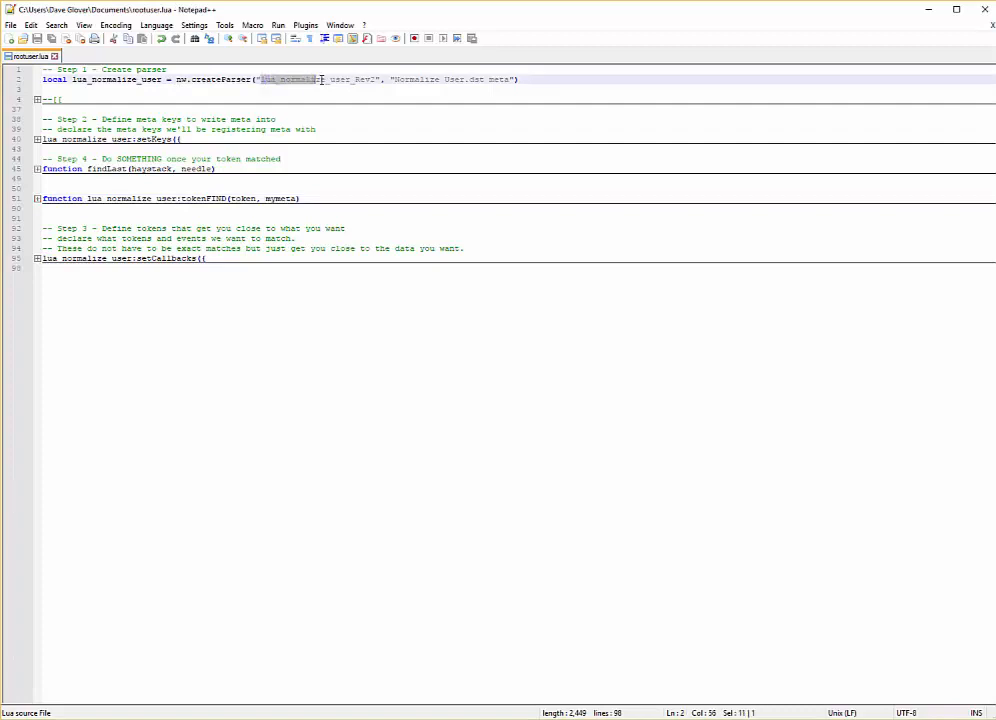
{"action": "left_click_drag", "start_coordinate": [322, 79], "coordinate": [378, 79]}
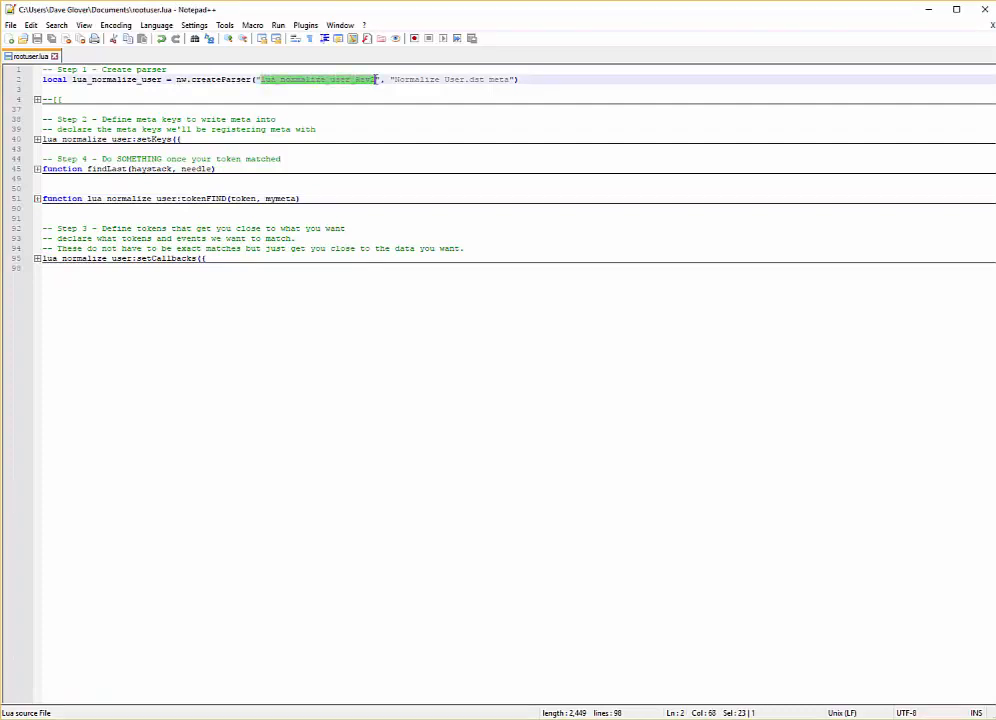
{"action": "mouse_move", "coordinate": [375, 79]}
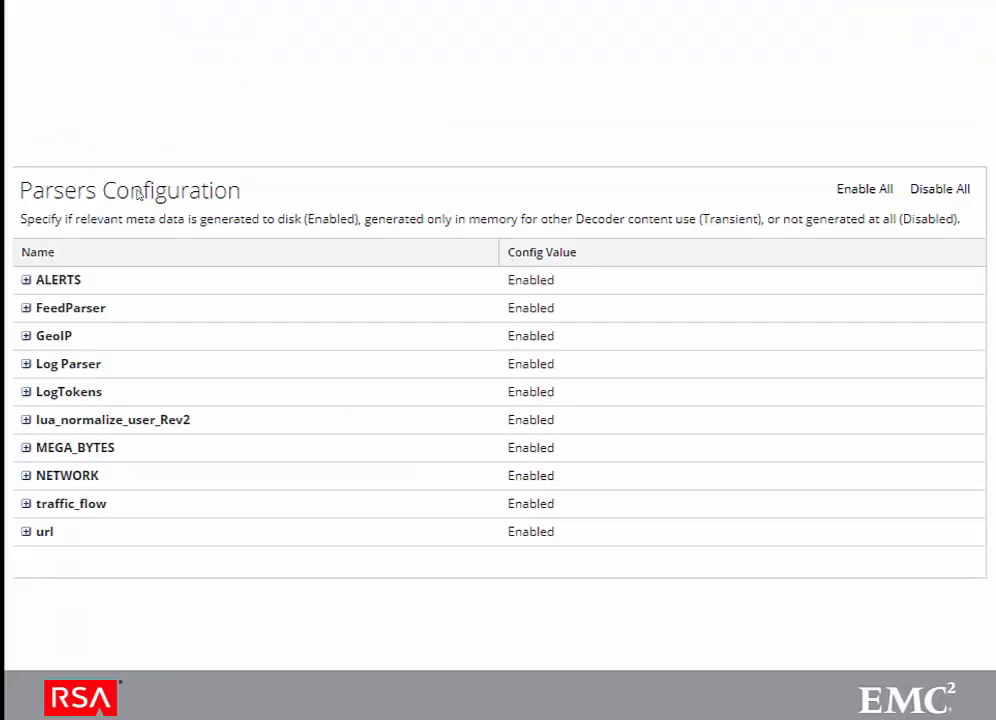
{"action": "mouse_move", "coordinate": [220, 198]}
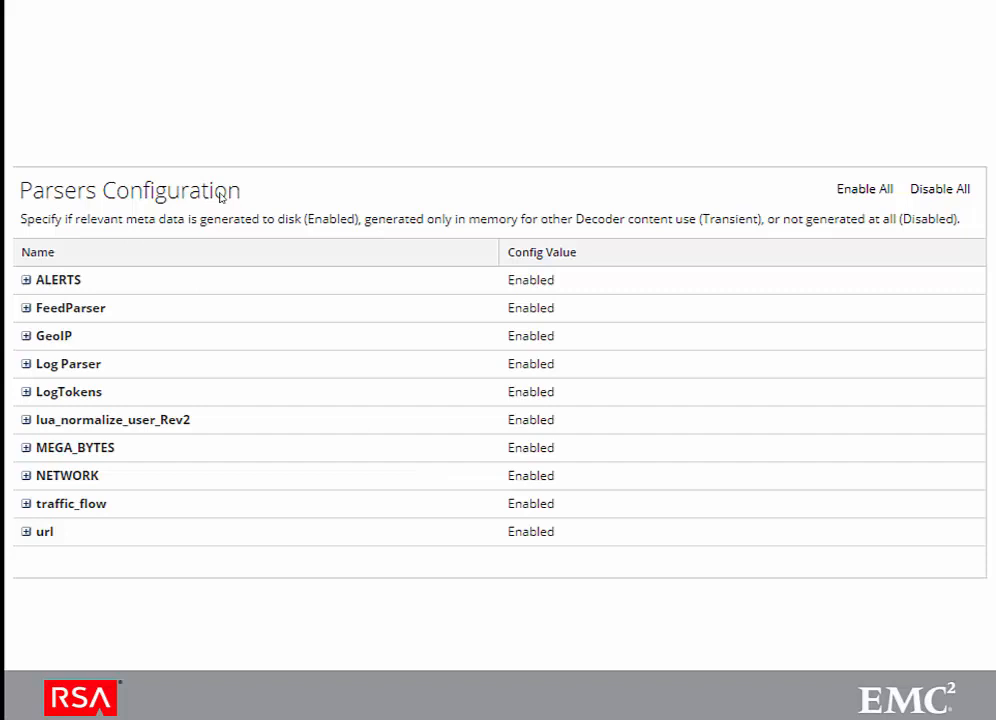
{"action": "mouse_move", "coordinate": [221, 196]}
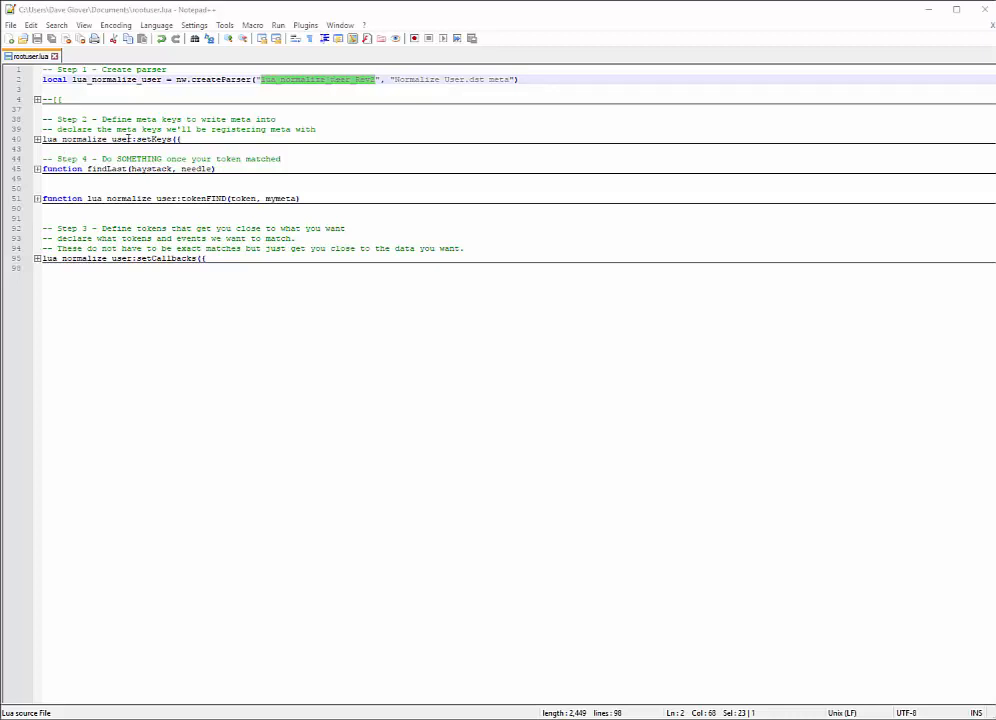
{"action": "mouse_move", "coordinate": [165, 117]}
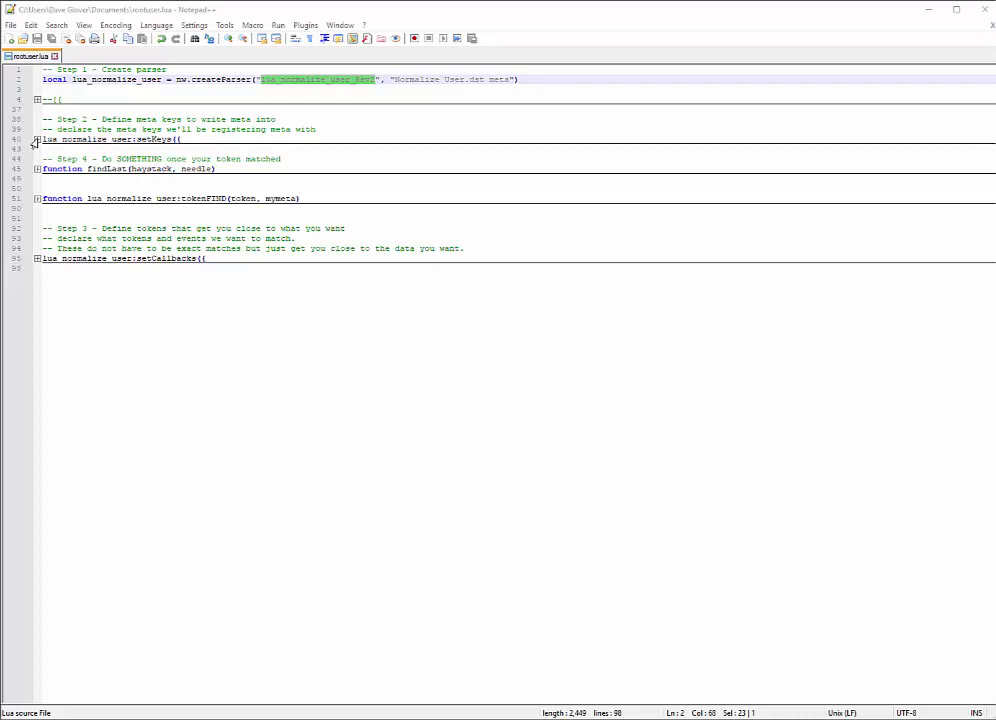
Expand the setKeys block to reveal the root.user Text meta key.
{"action": "left_click", "coordinate": [37, 139]}
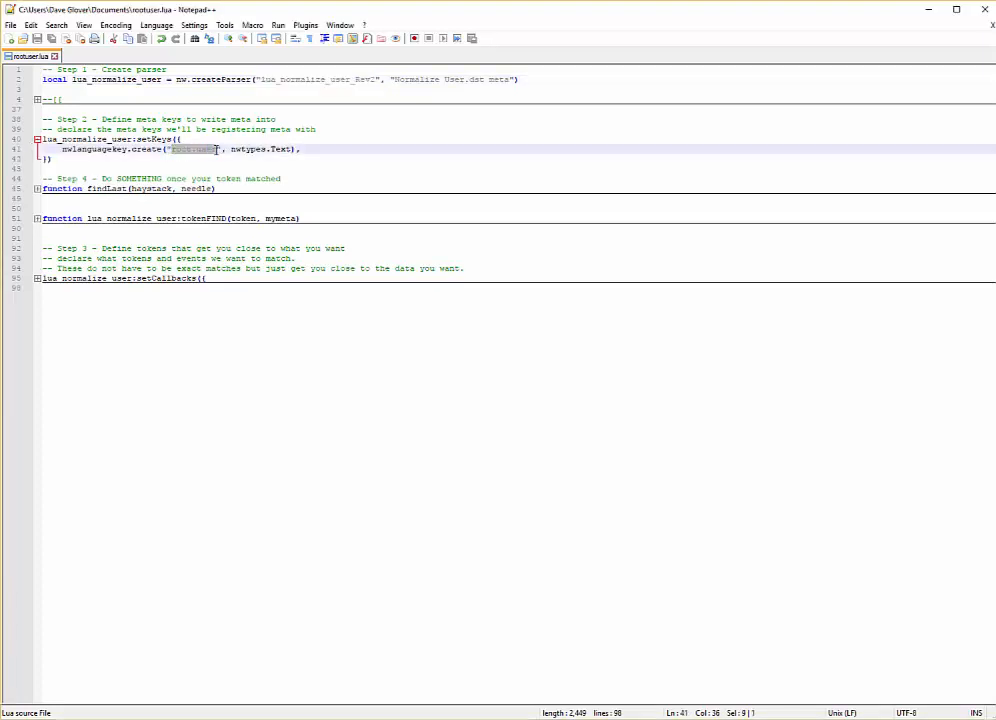
{"action": "mouse_move", "coordinate": [216, 152]}
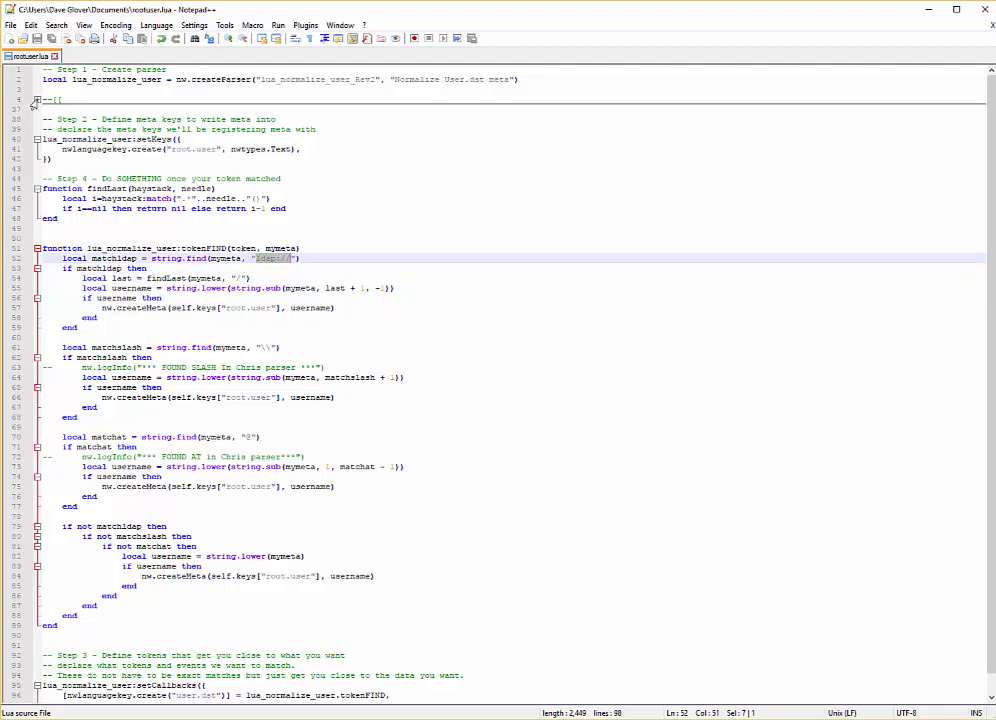
Unfold the line 4 header comment and scroll through the fully expanded parser.
{"action": "left_click", "coordinate": [37, 99]}
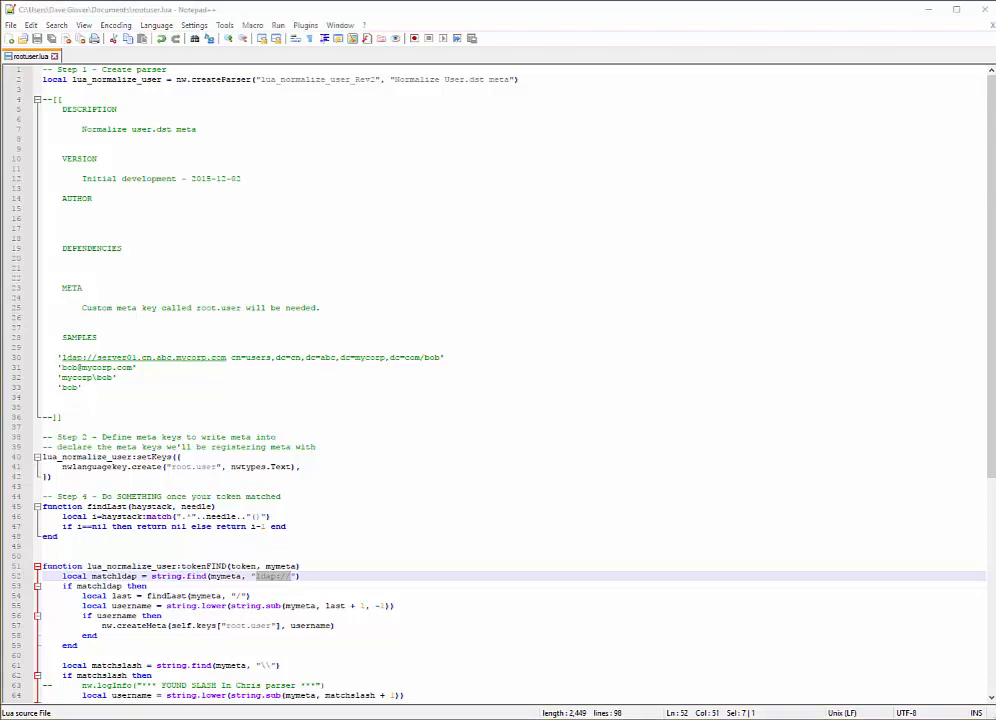
{"action": "scroll", "scroll_direction": "down", "scroll_amount": 3}
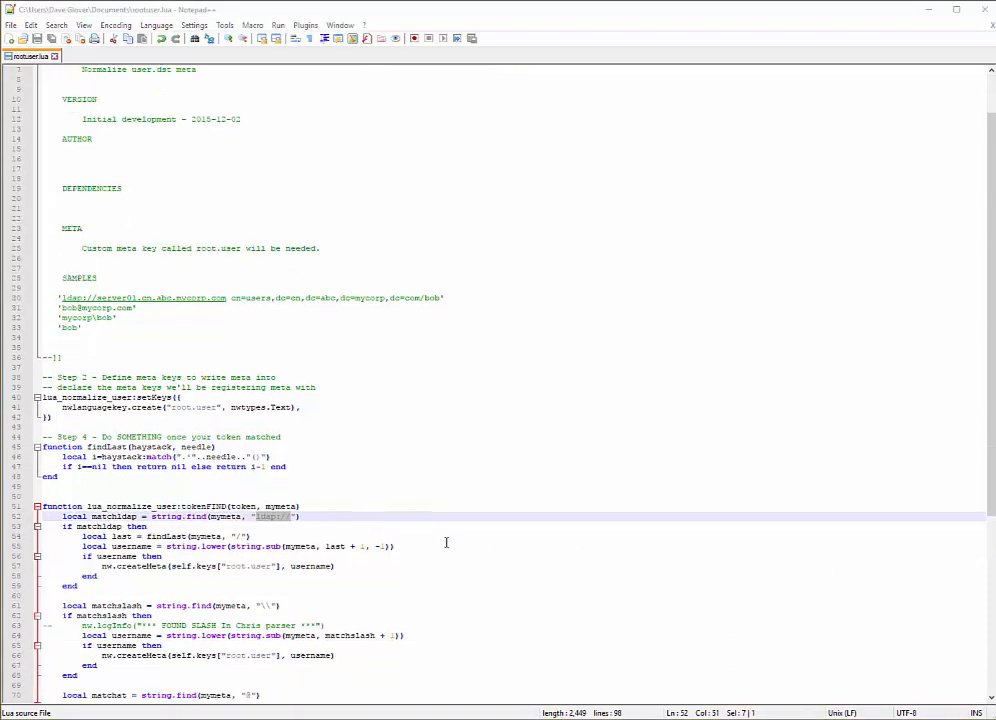
{"action": "scroll", "scroll_direction": "down", "scroll_amount": 3}
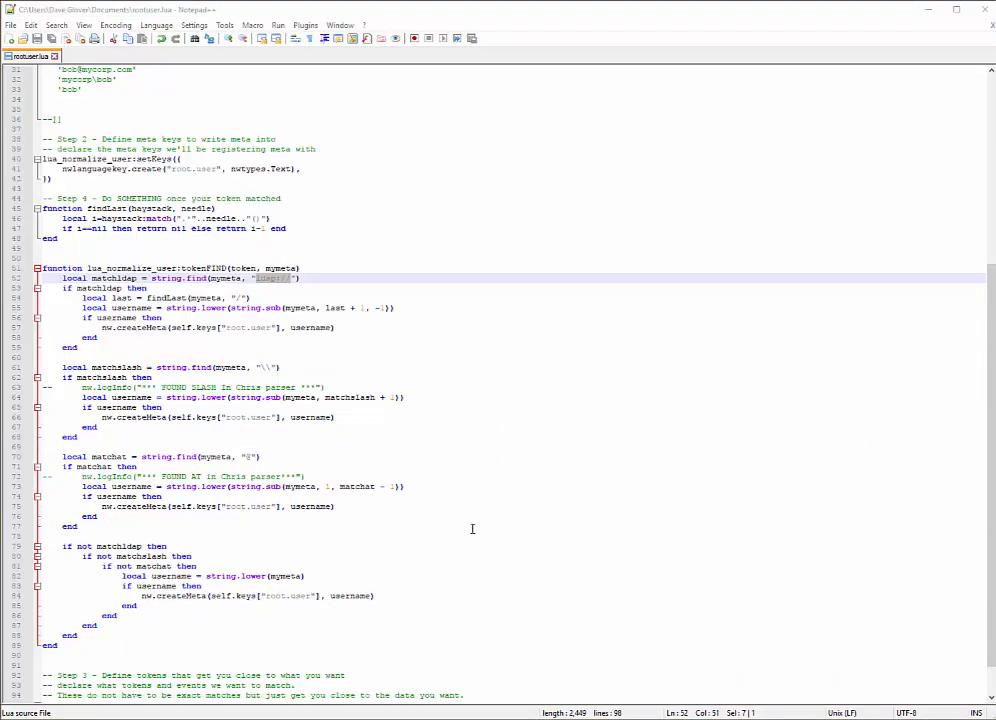
{"action": "scroll", "scroll_direction": "down", "scroll_amount": 3}
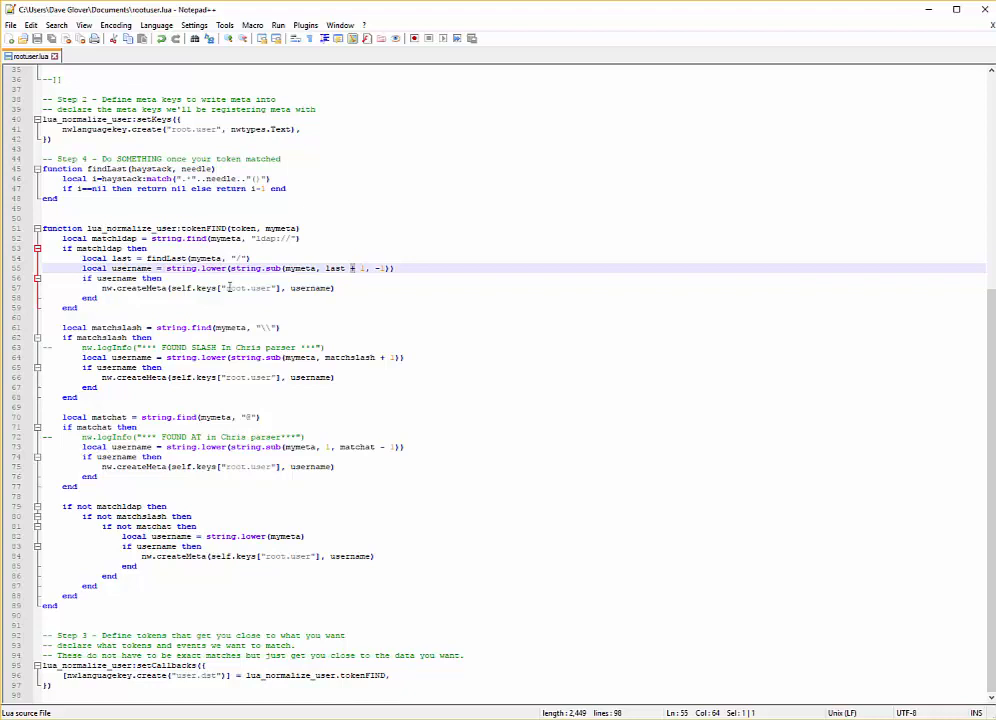
{"action": "double_click", "coordinate": [245, 288]}
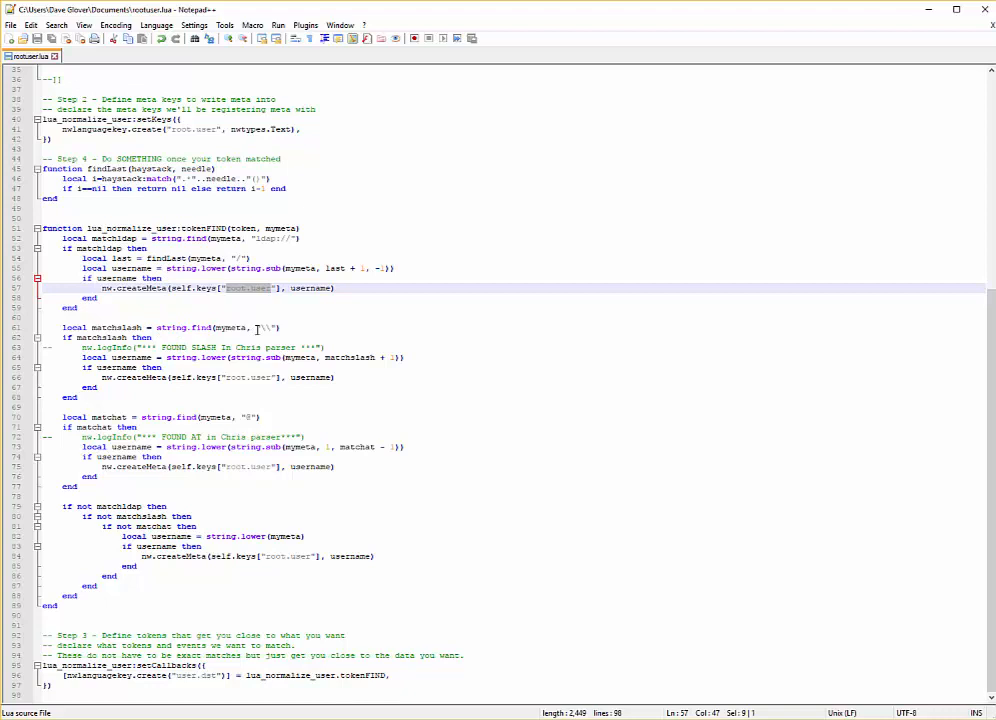
{"action": "left_click", "coordinate": [266, 327]}
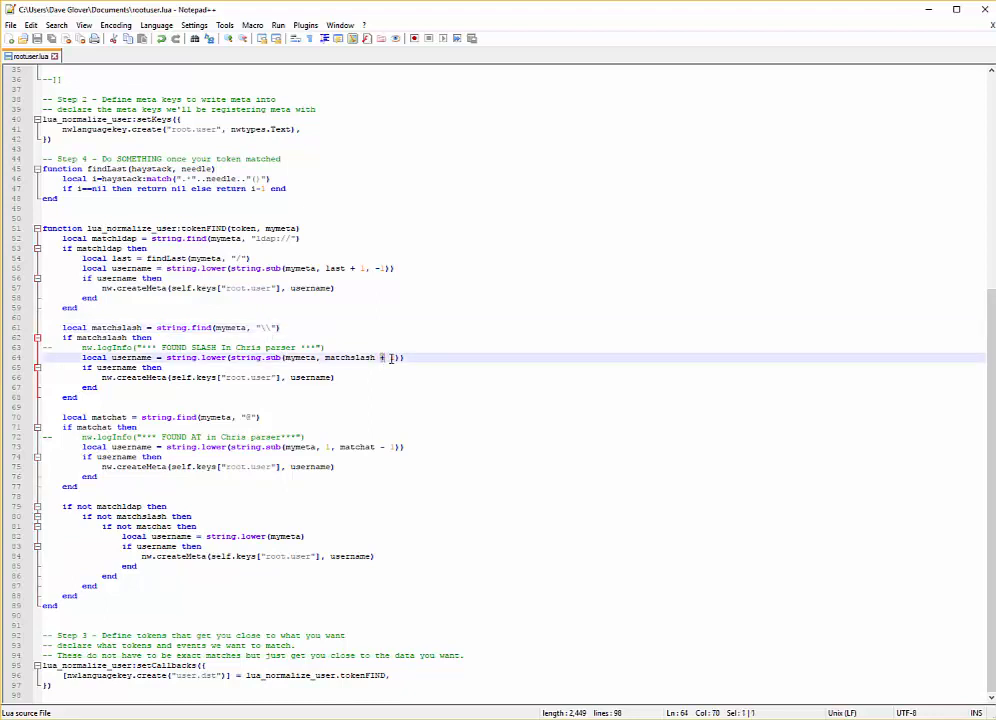
{"action": "left_click", "coordinate": [225, 377]}
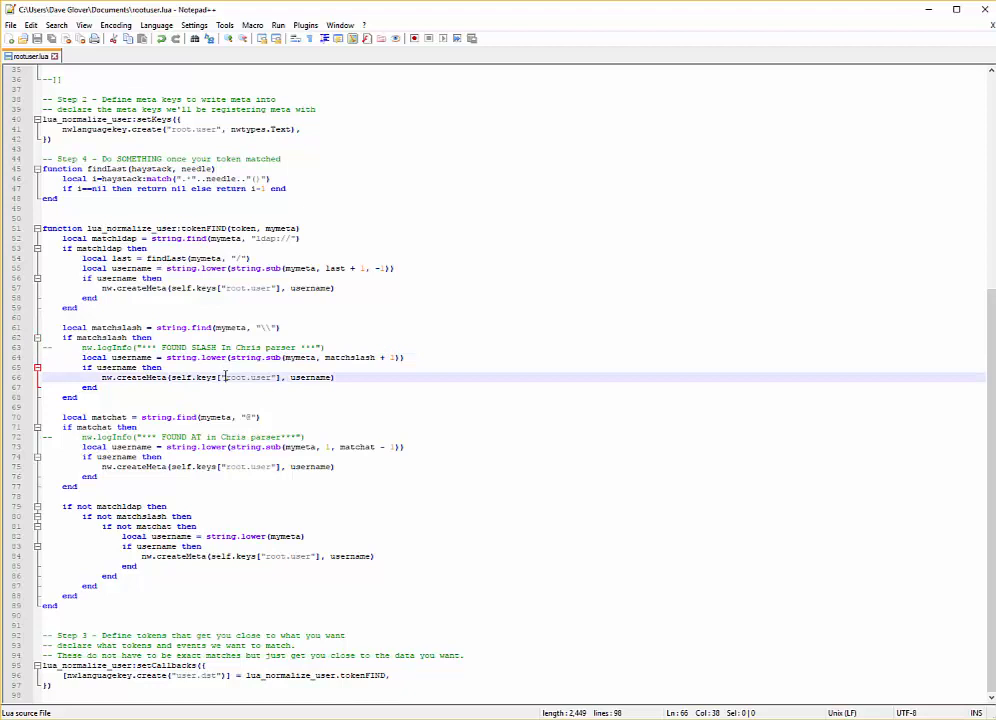
{"action": "double_click", "coordinate": [248, 377]}
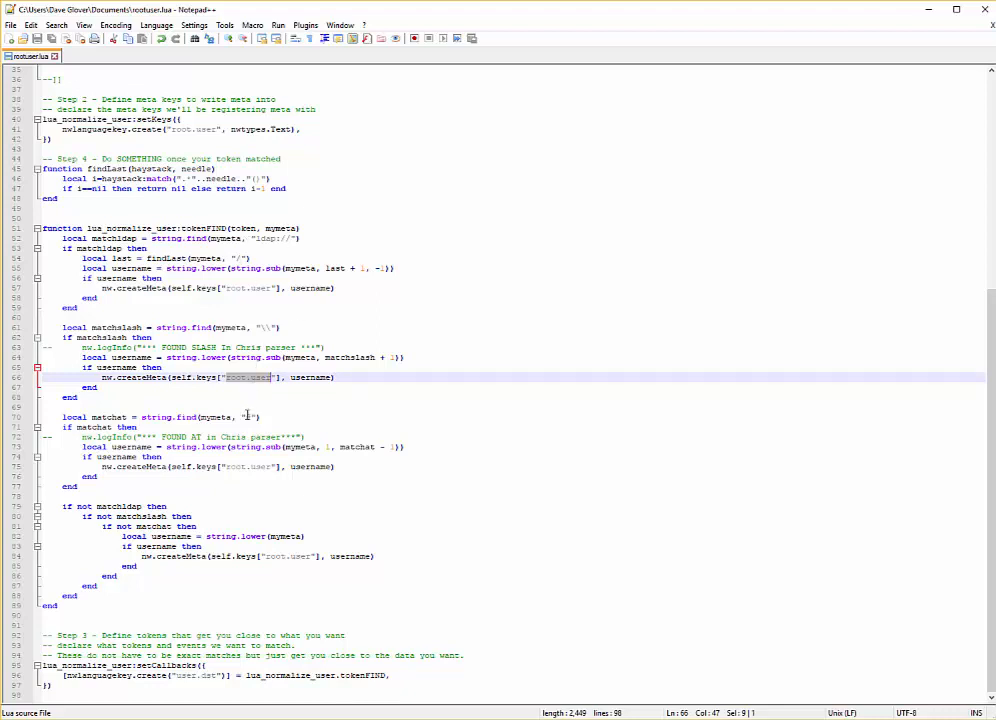
{"action": "left_click", "coordinate": [247, 417]}
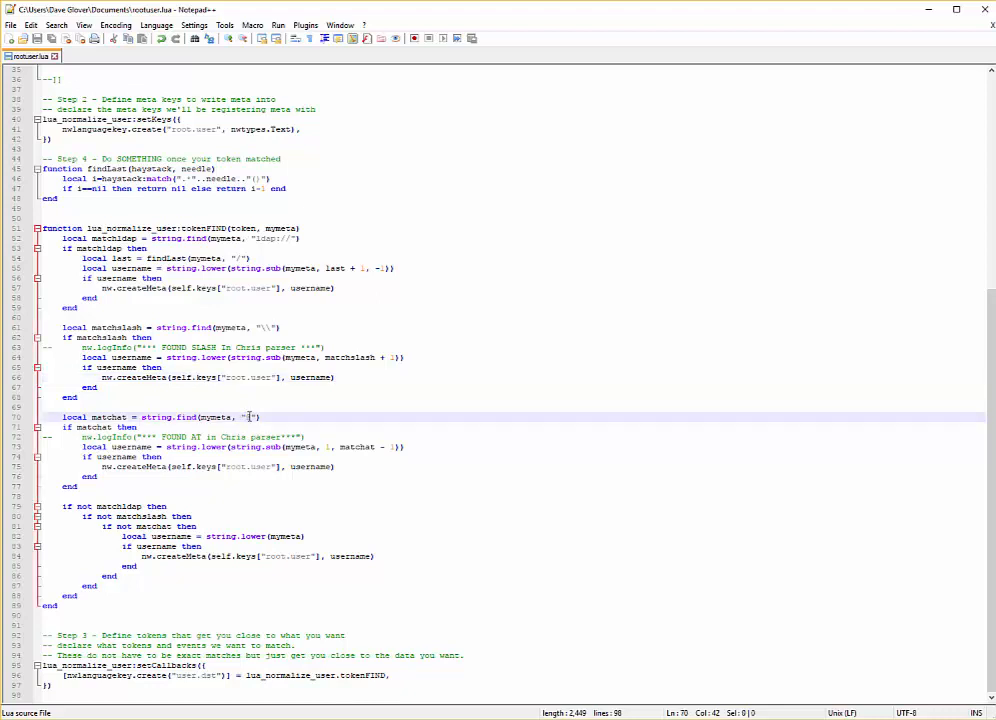
{"action": "left_click", "coordinate": [248, 417]}
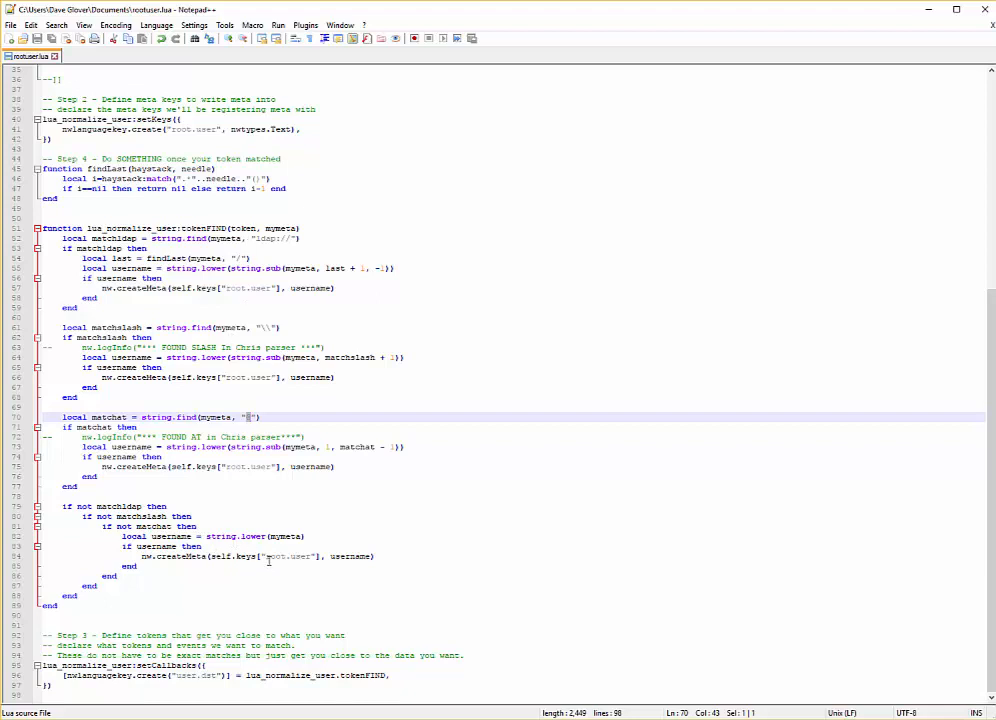
{"action": "double_click", "coordinate": [288, 556]}
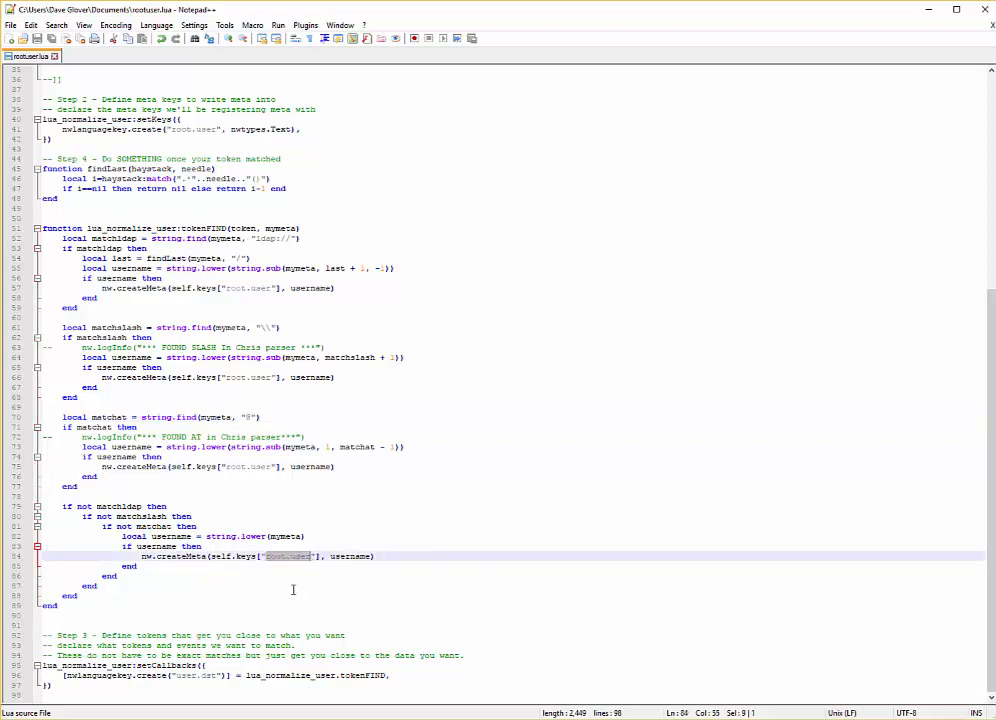